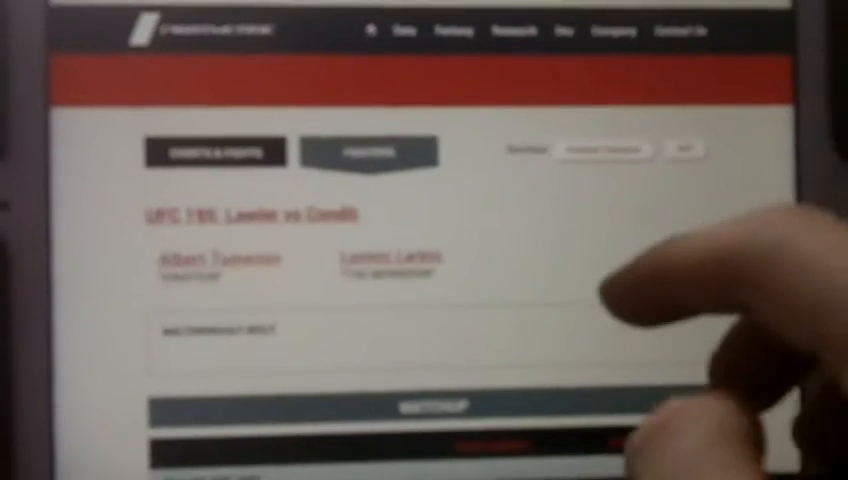
{"action": "scroll", "scroll_direction": "down", "scroll_amount": 3}
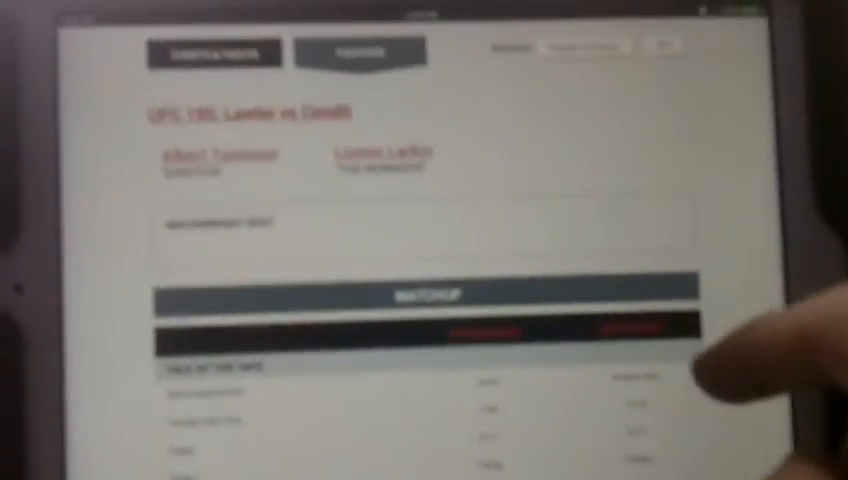
{"action": "scroll", "scroll_direction": "down", "scroll_amount": 3}
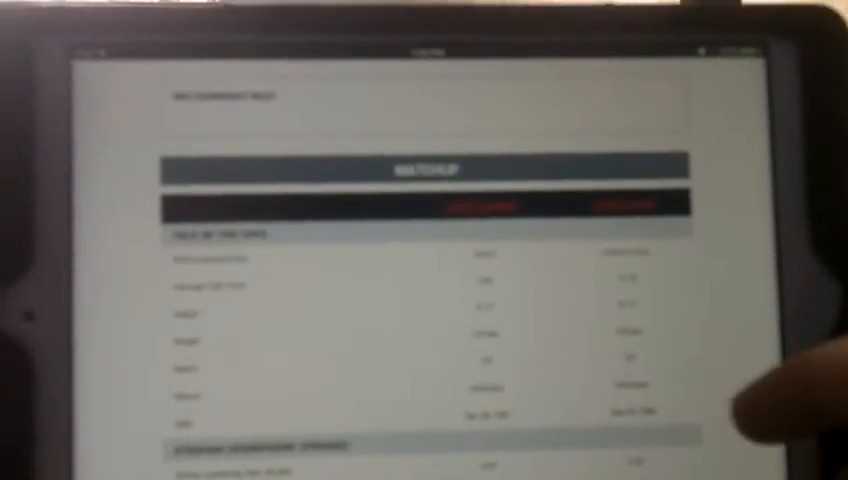
{"action": "scroll", "scroll_direction": "down", "scroll_amount": 3}
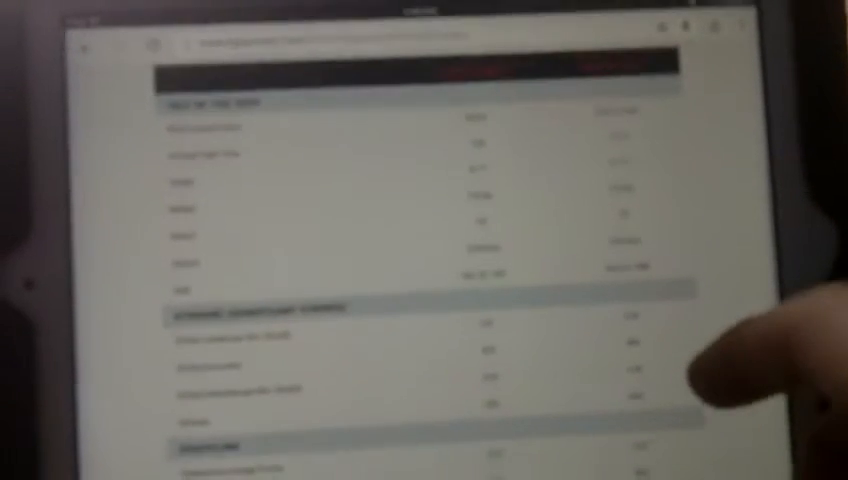
{"action": "scroll", "scroll_direction": "down", "scroll_amount": 3}
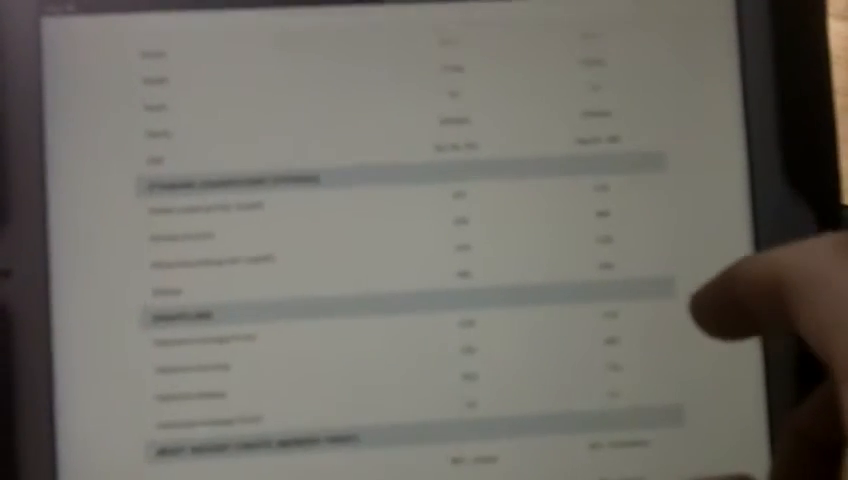
{"action": "scroll", "scroll_direction": "down", "scroll_amount": 3}
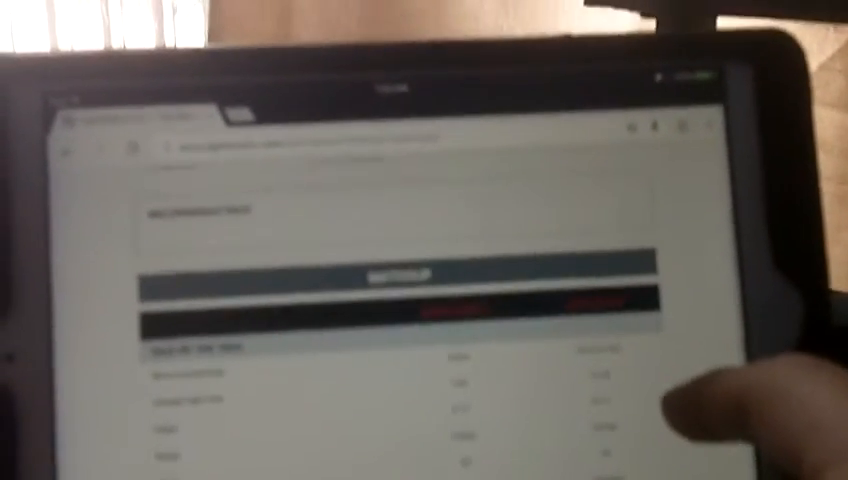
{"action": "scroll", "scroll_direction": "down", "scroll_amount": 3}
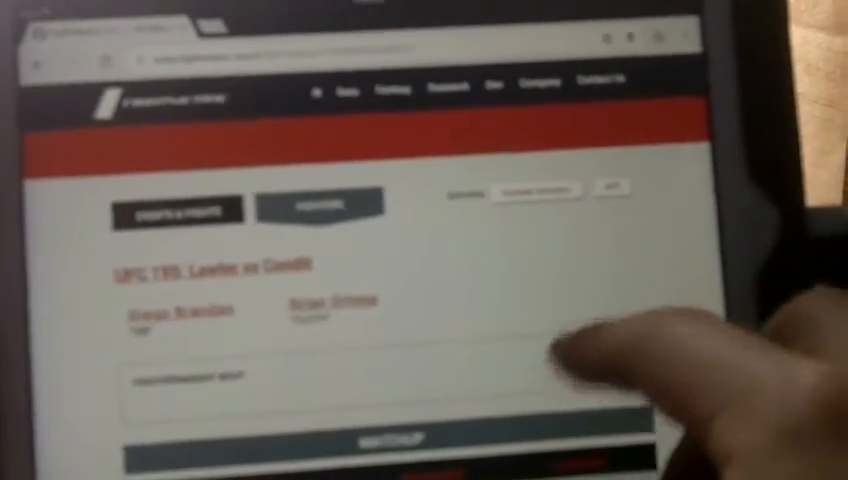
{"action": "scroll", "scroll_direction": "down", "scroll_amount": 3}
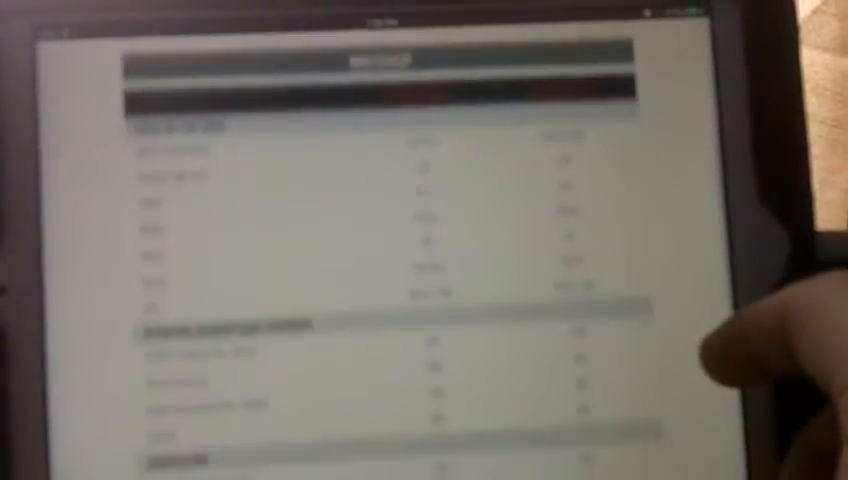
{"action": "scroll", "scroll_direction": "down", "scroll_amount": 3}
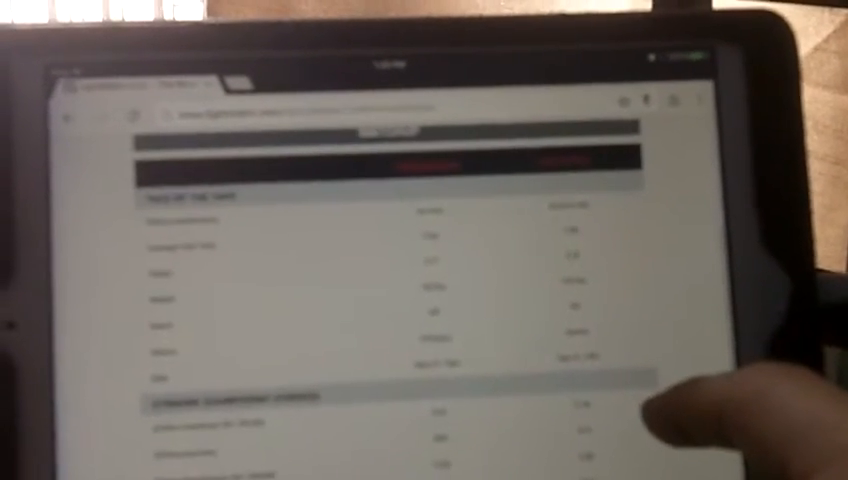
{"action": "scroll", "scroll_direction": "down", "scroll_amount": 3}
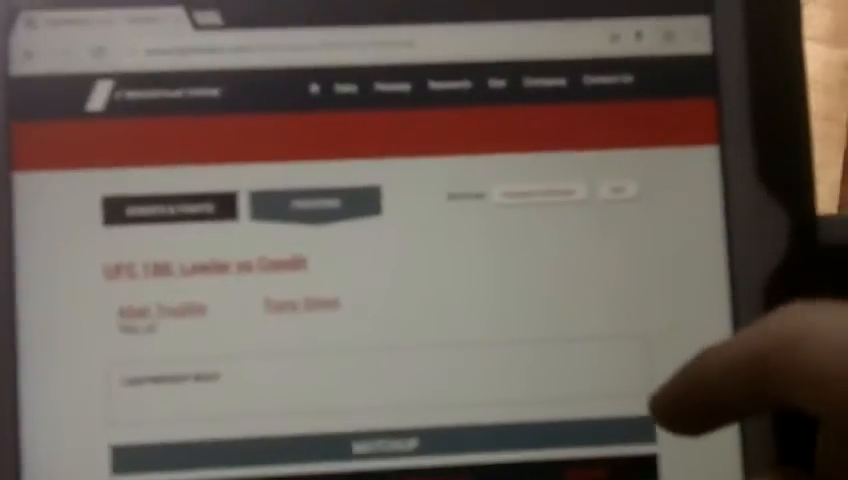
{"action": "scroll", "scroll_direction": "down", "scroll_amount": 3}
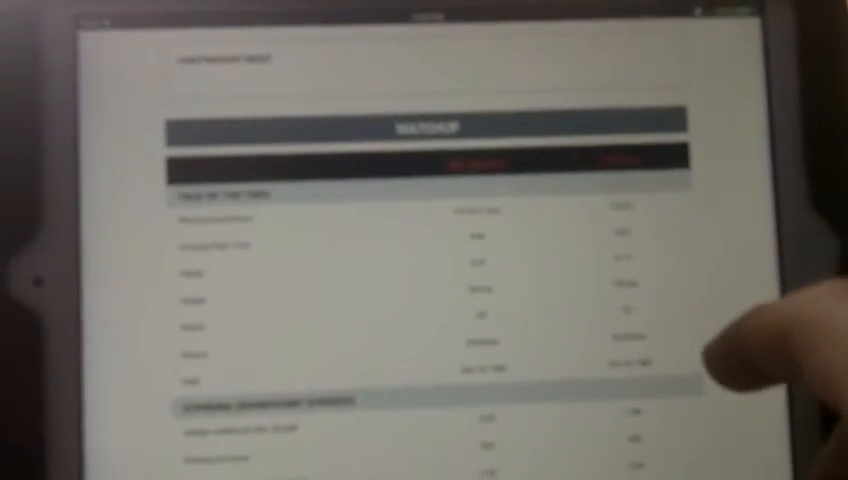
{"action": "scroll", "scroll_direction": "down", "scroll_amount": 3}
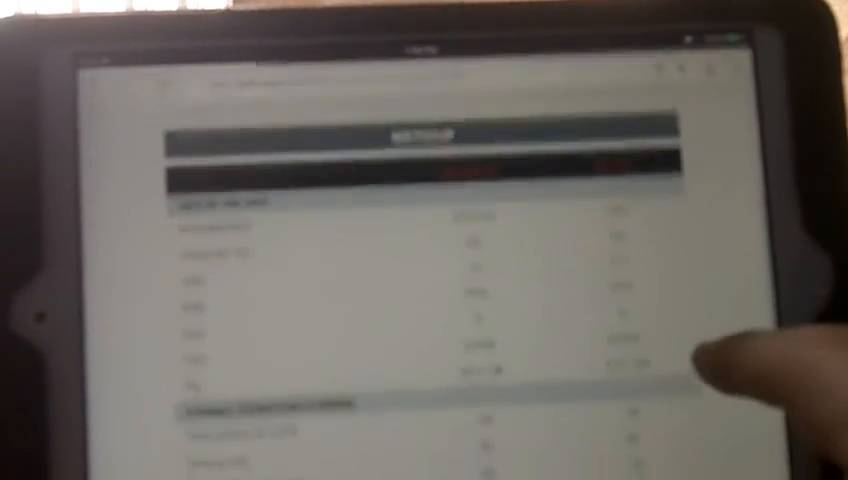
{"action": "scroll", "scroll_direction": "down", "scroll_amount": 3}
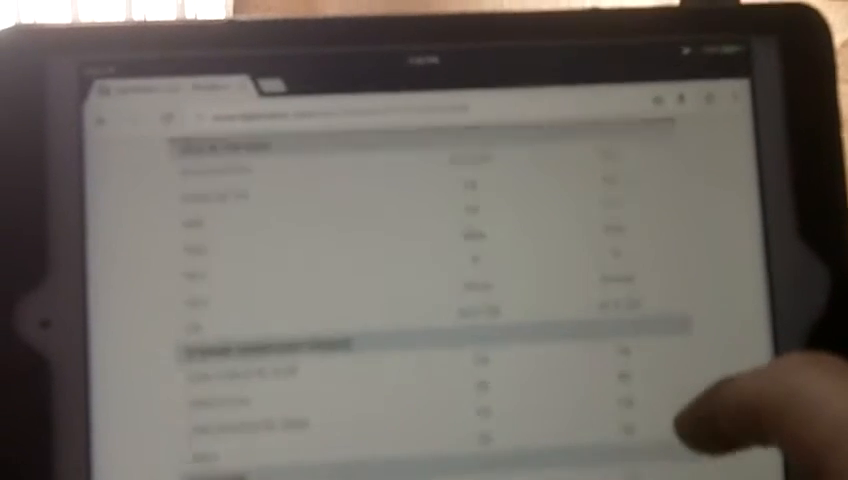
{"action": "scroll", "scroll_direction": "down", "scroll_amount": 3}
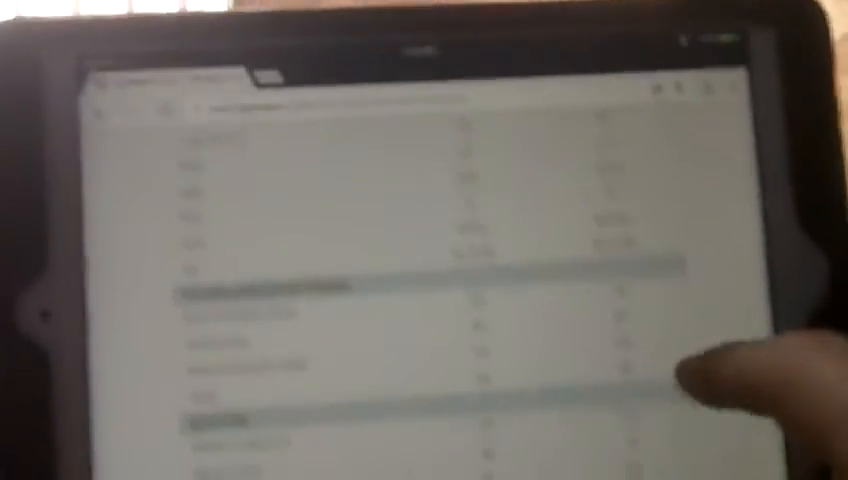
{"action": "scroll", "scroll_direction": "down", "scroll_amount": 3}
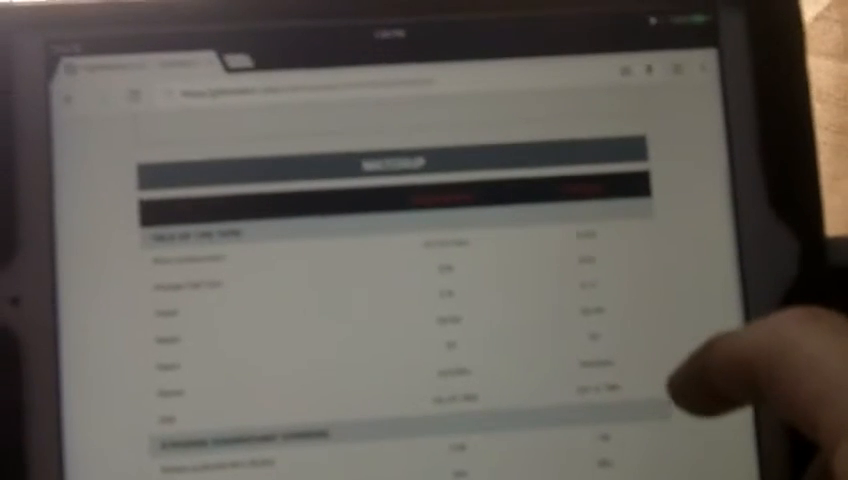
{"action": "scroll", "scroll_direction": "down", "scroll_amount": 3}
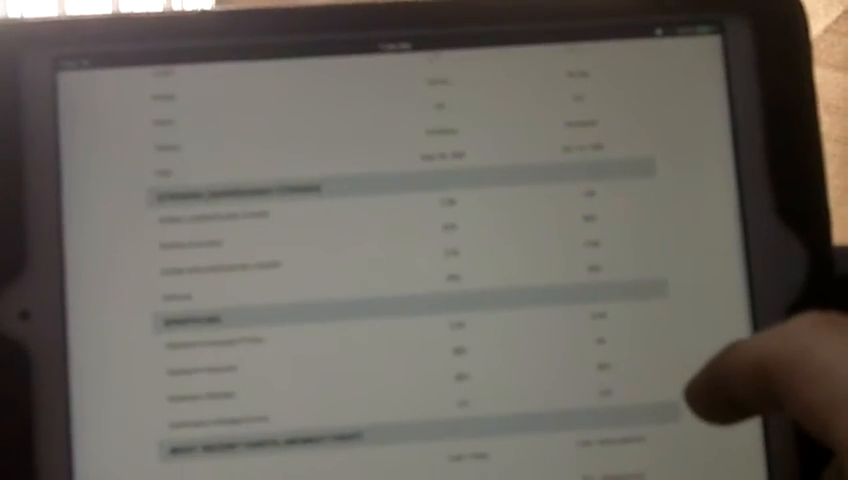
{"action": "scroll", "scroll_direction": "down", "scroll_amount": 3}
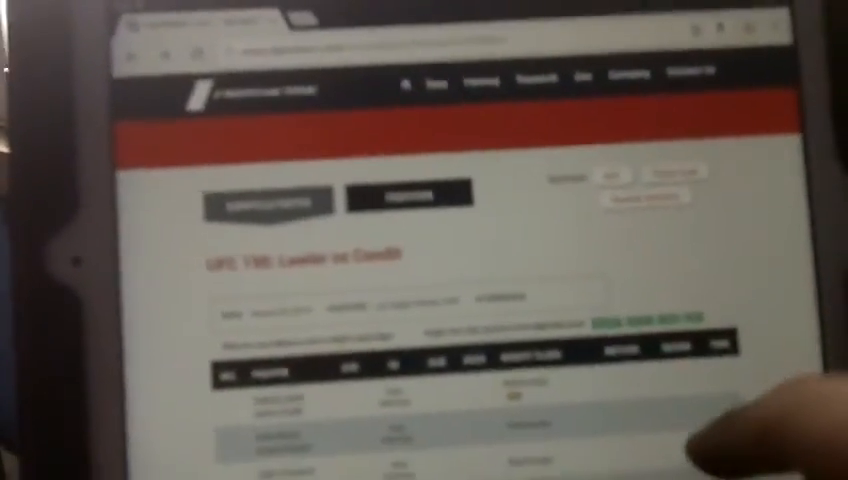
{"action": "scroll", "scroll_direction": "down", "scroll_amount": 3}
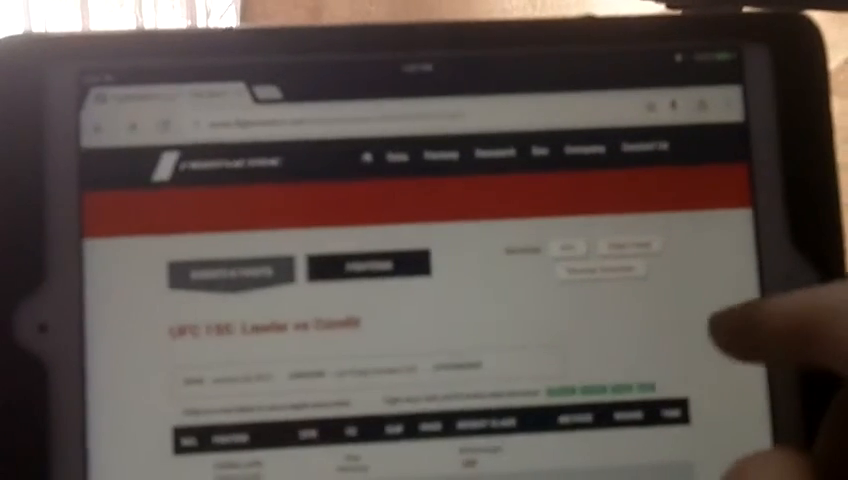
{"action": "scroll", "scroll_direction": "down", "scroll_amount": 3}
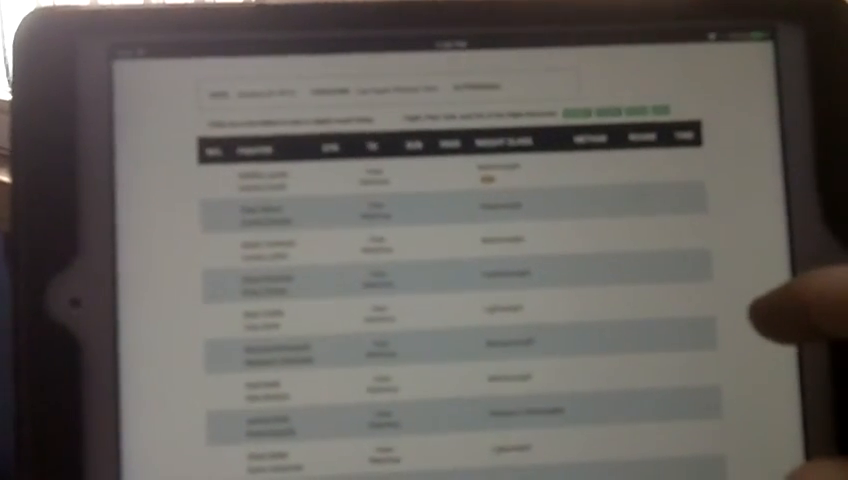
{"action": "scroll", "scroll_direction": "down", "scroll_amount": 3}
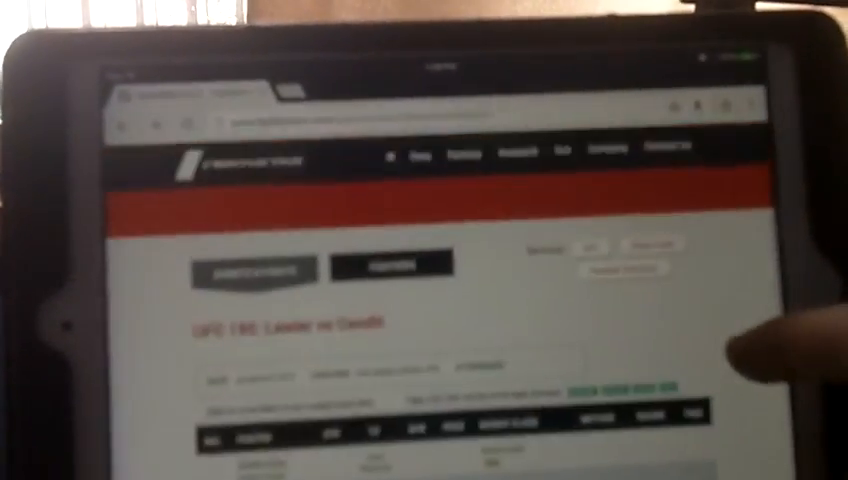
{"action": "scroll", "scroll_direction": "down", "scroll_amount": 3}
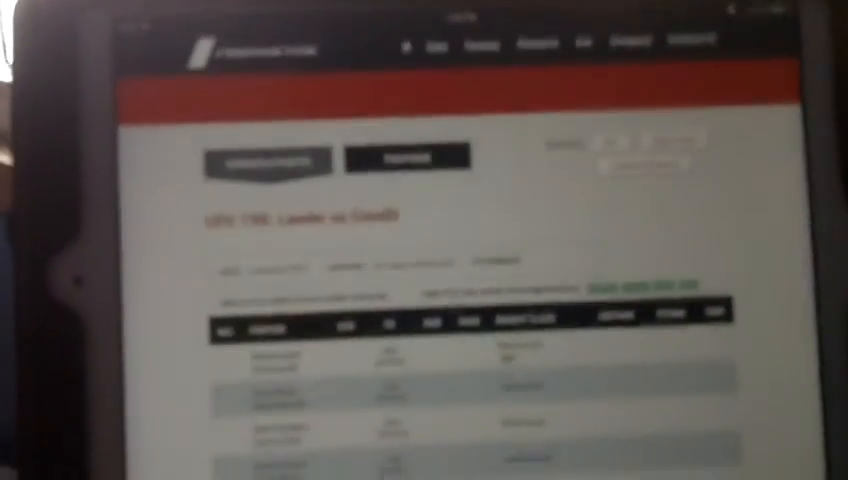